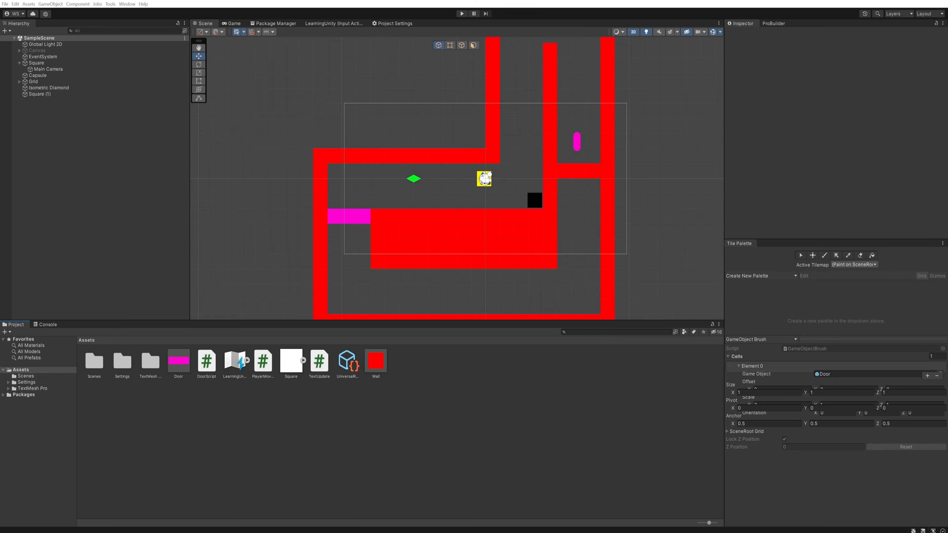
pyautogui.moveTo(178, 375)
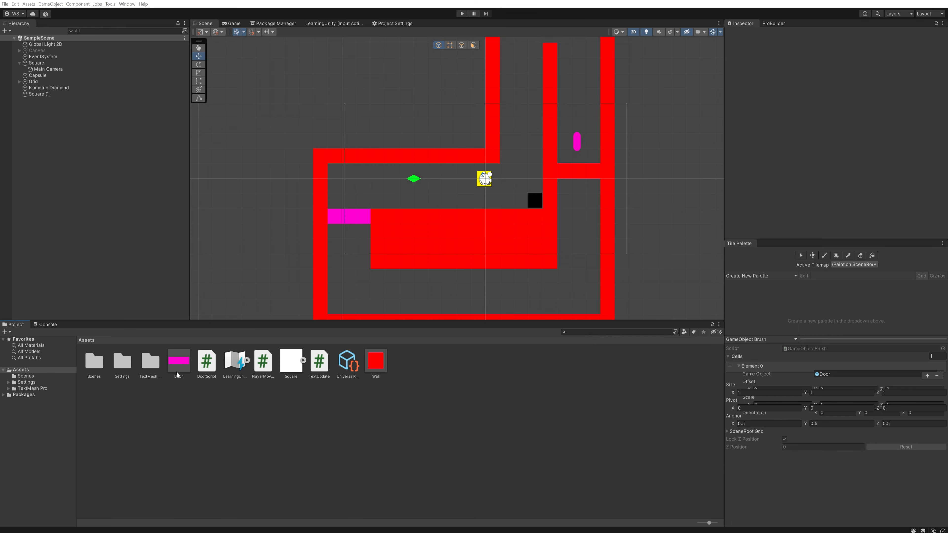
pyautogui.moveTo(371, 368)
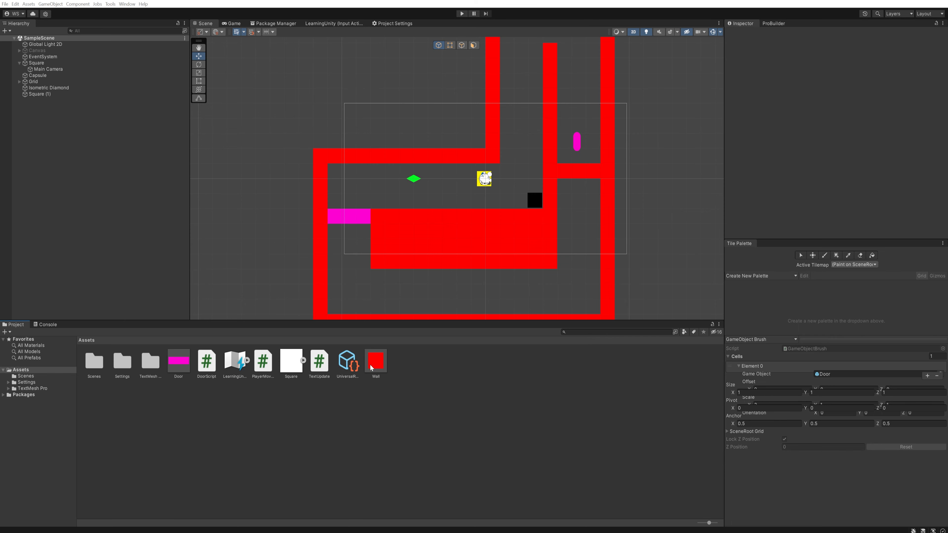
pyautogui.moveTo(387, 373)
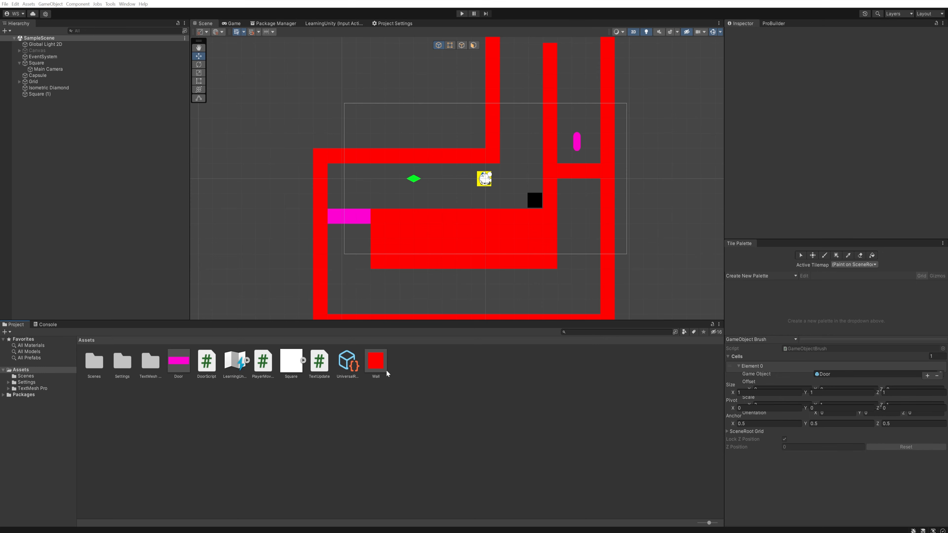
pyautogui.moveTo(359, 359)
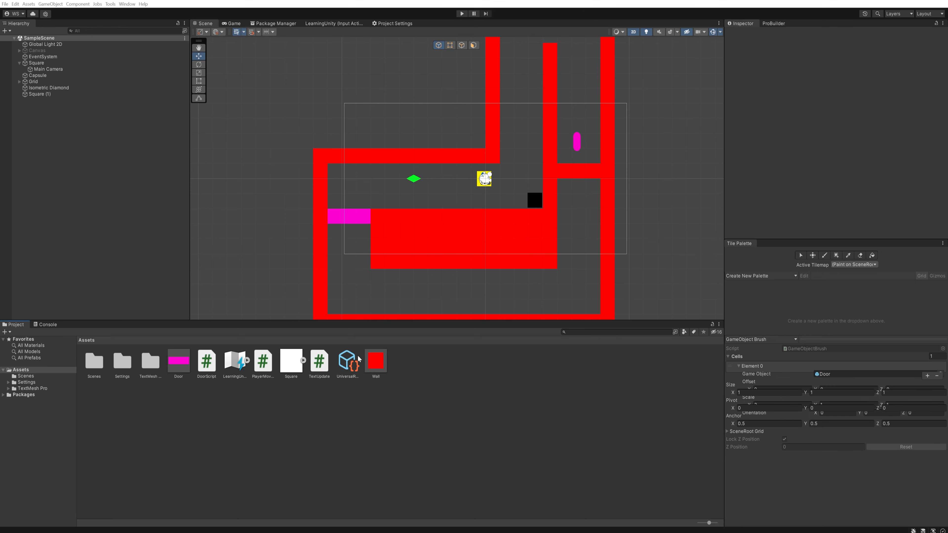
pyautogui.moveTo(381, 375)
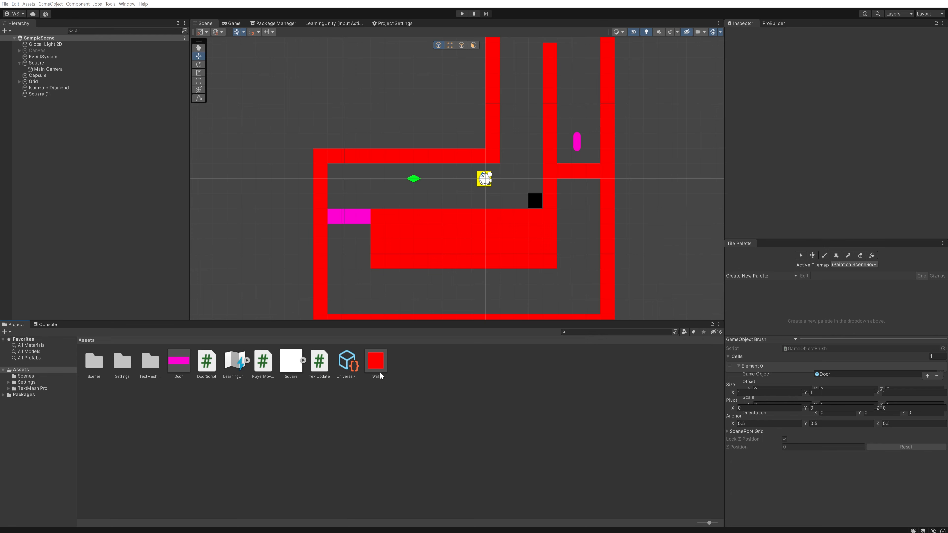
pyautogui.moveTo(197, 192)
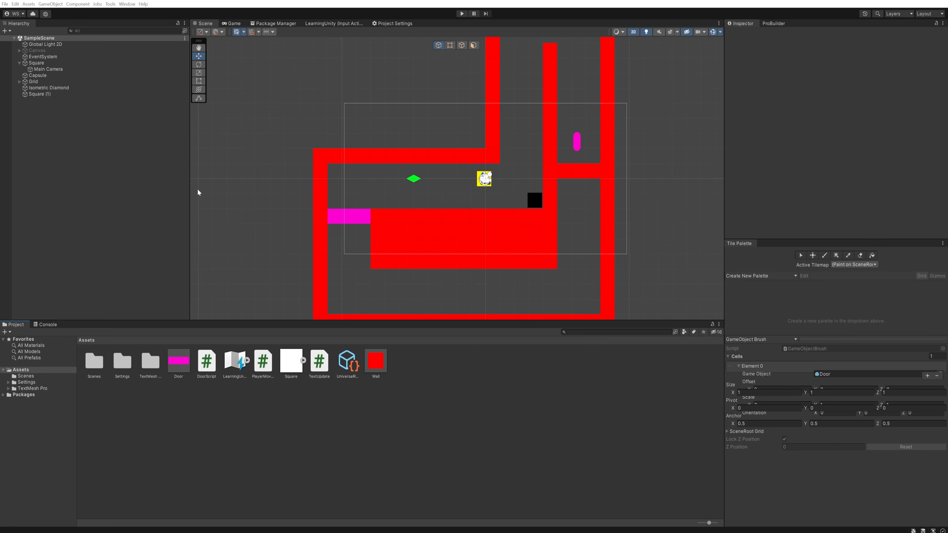
# Select the pink capsule in the maze and rename it Key for the prefab
pyautogui.click(574, 141)
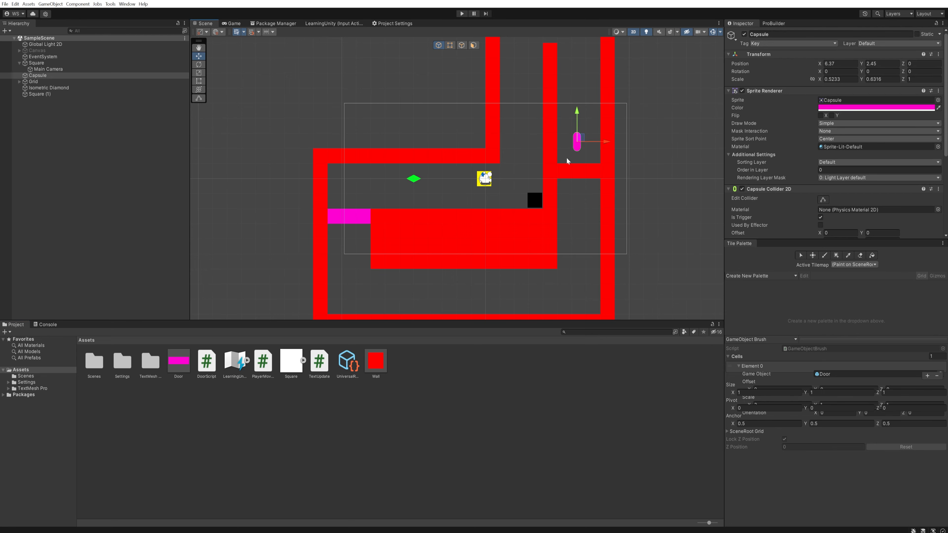
pyautogui.click(38, 76)
pyautogui.write('Key')
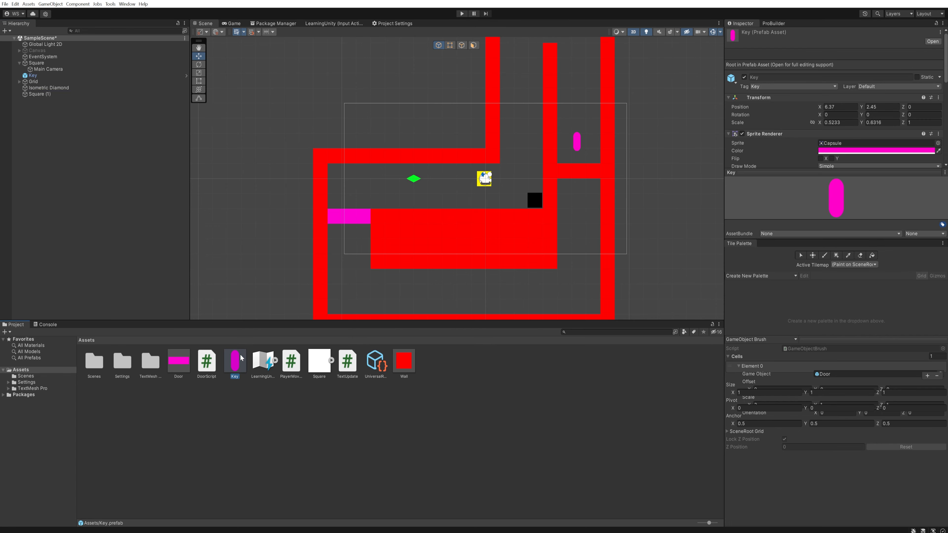
pyautogui.moveTo(237, 371)
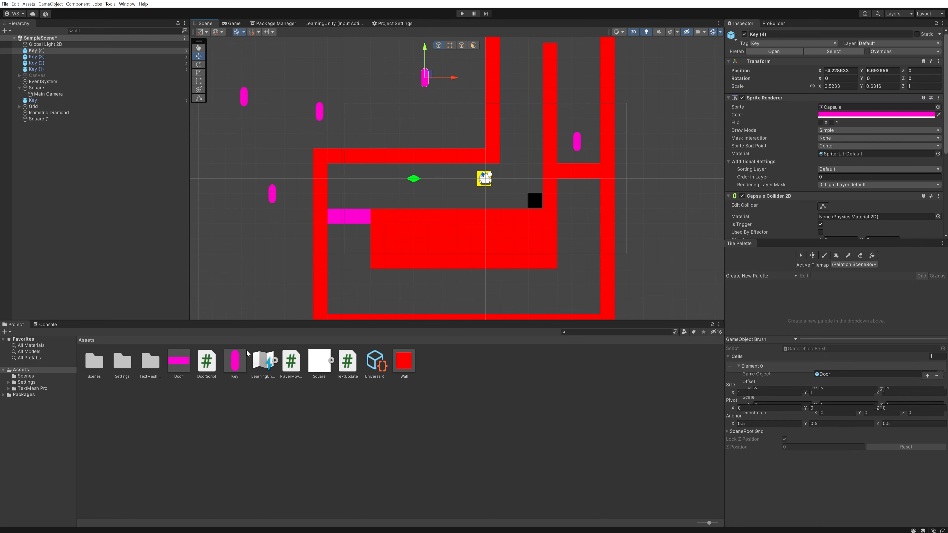
# Enter Prefab Mode on the Key prefab and review its Inspector components
pyautogui.doubleClick(234, 361)
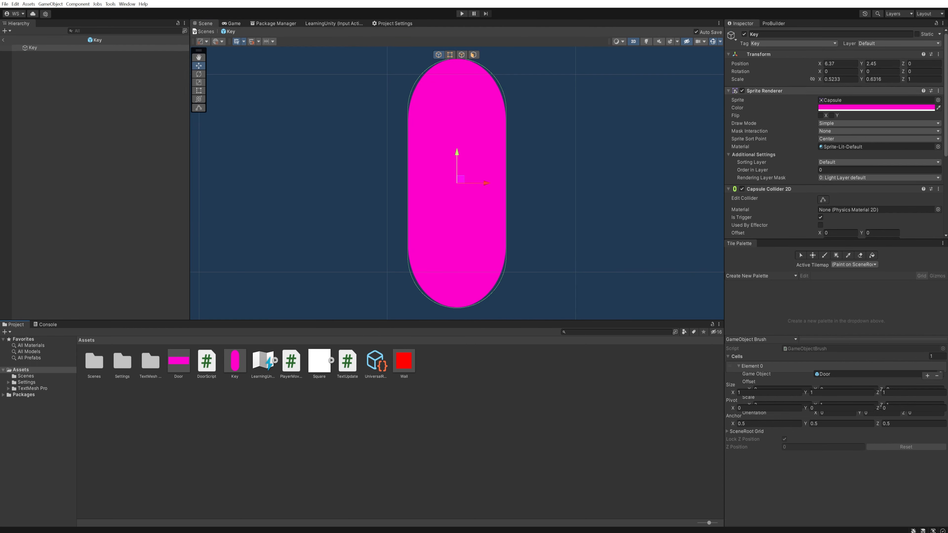
pyautogui.scroll(-3)
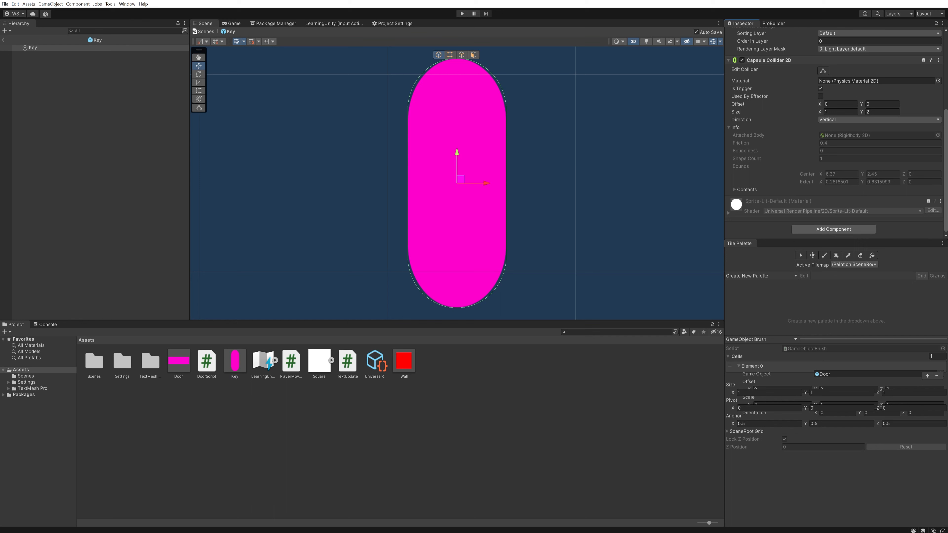
pyautogui.scroll(3)
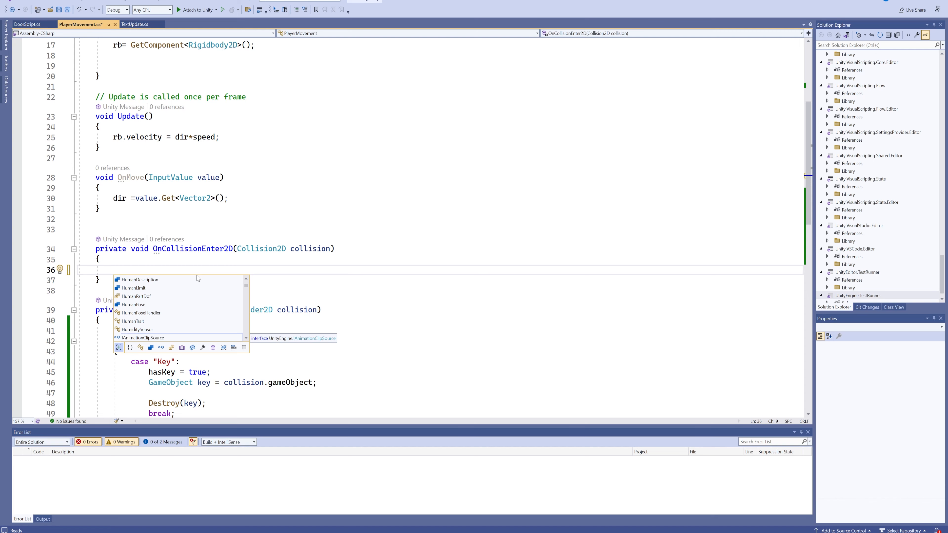
# Declare 'public GameObject Key;' below the hasKey field in PlayerMovement.cs
pyautogui.write('Instantiate(')
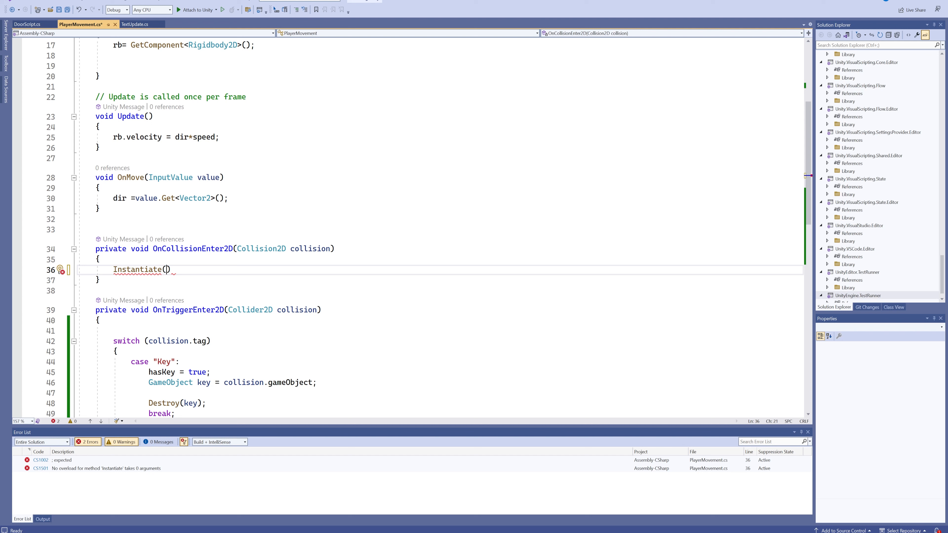
pyautogui.write('p')
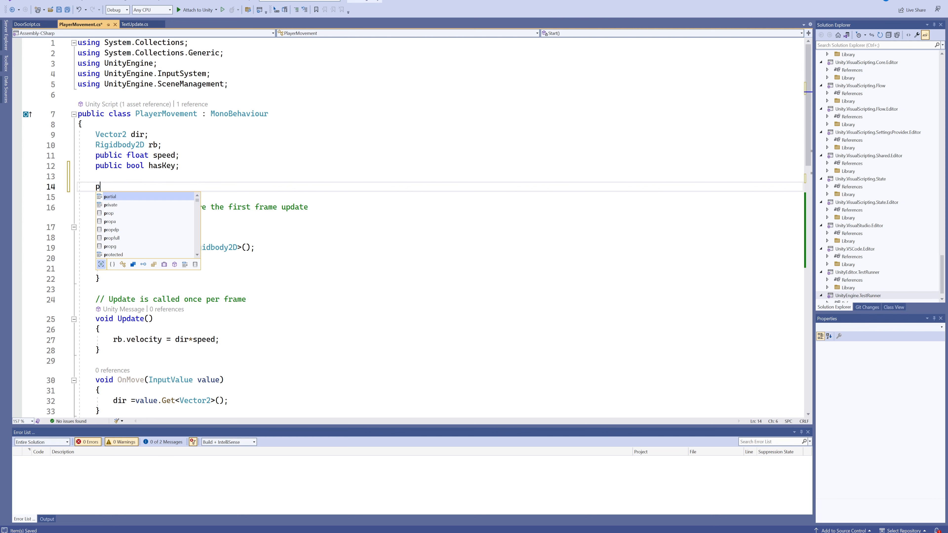
pyautogui.write('ublic G')
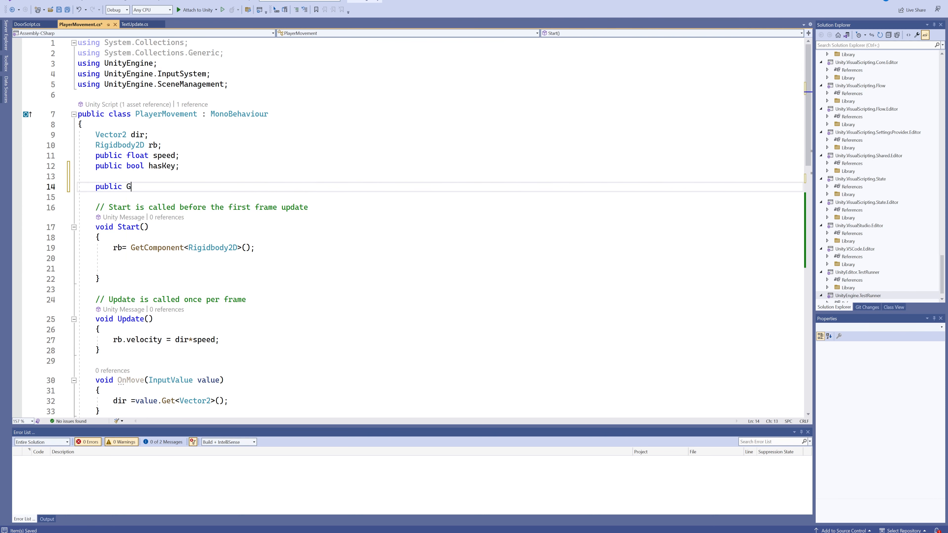
pyautogui.write('ameObject Key')
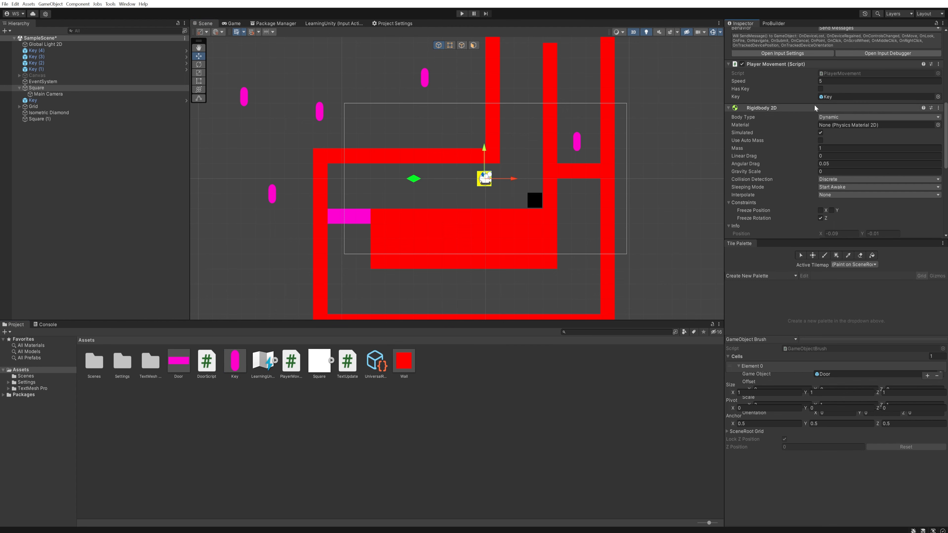
# Save the player Square as a prefab and show the Door prefab in the Inspector
pyautogui.click(37, 63)
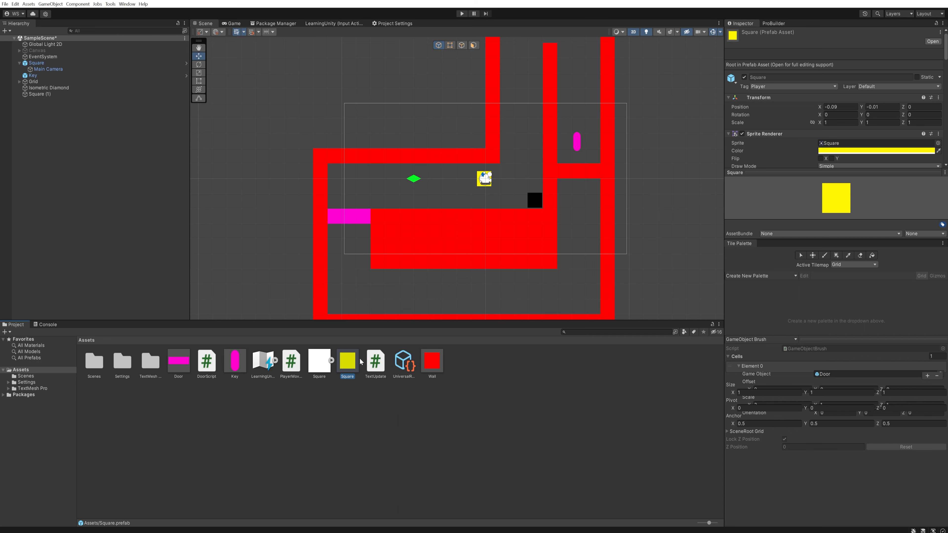
pyautogui.click(432, 361)
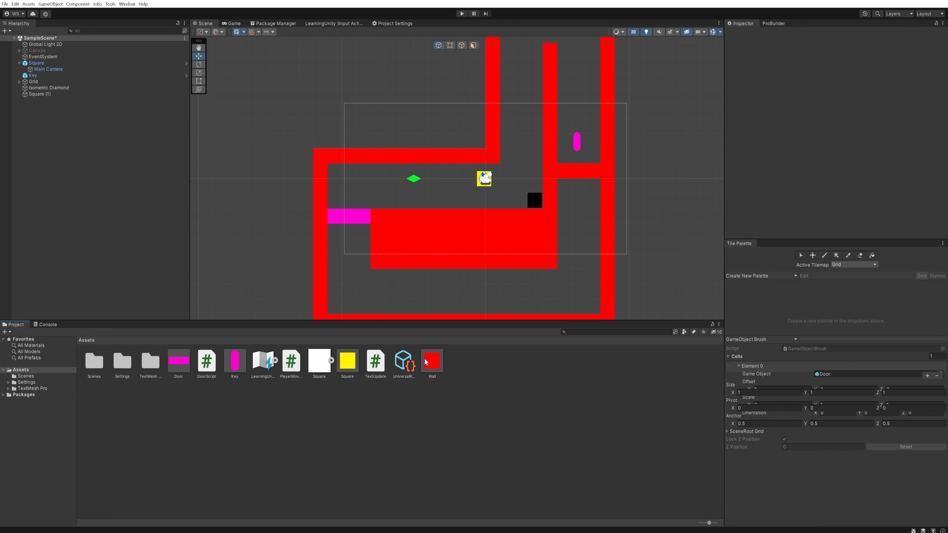
pyautogui.click(178, 361)
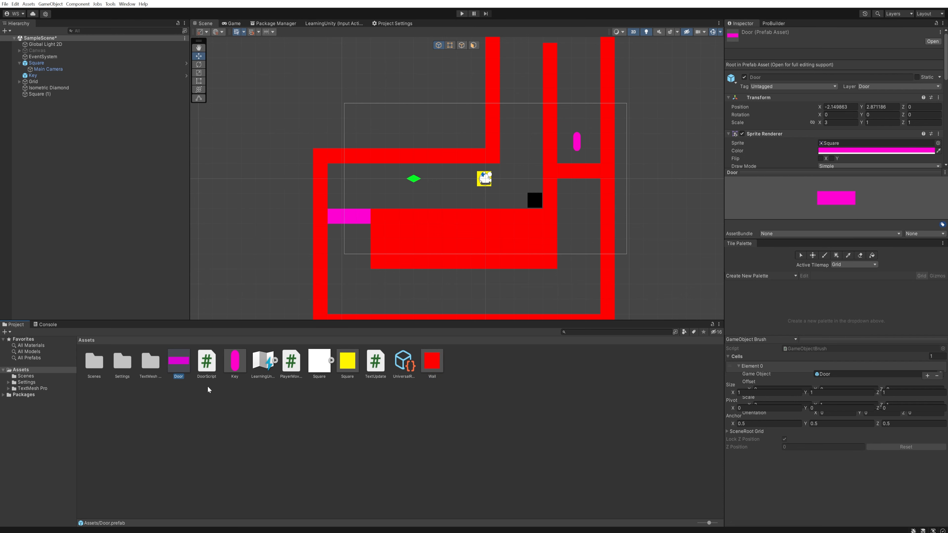
pyautogui.moveTo(398, 422)
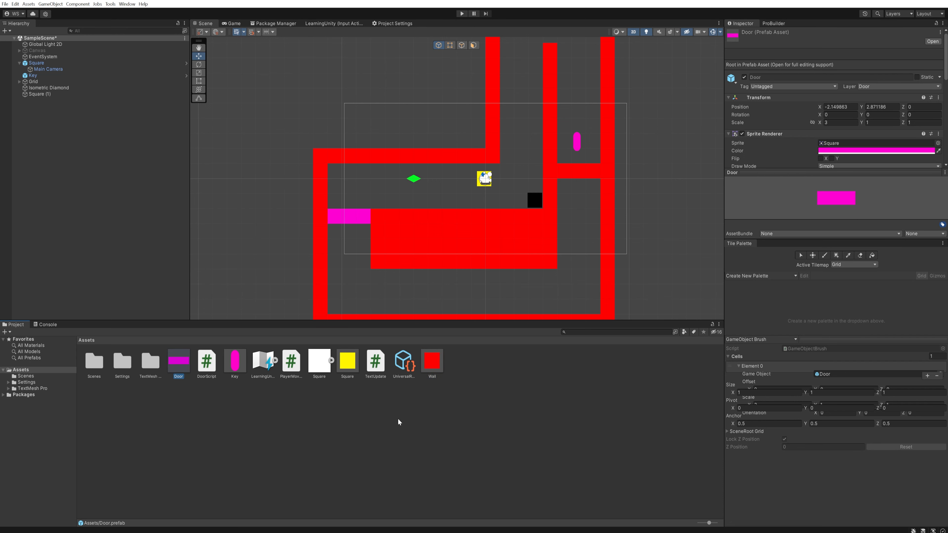
pyautogui.moveTo(406, 188)
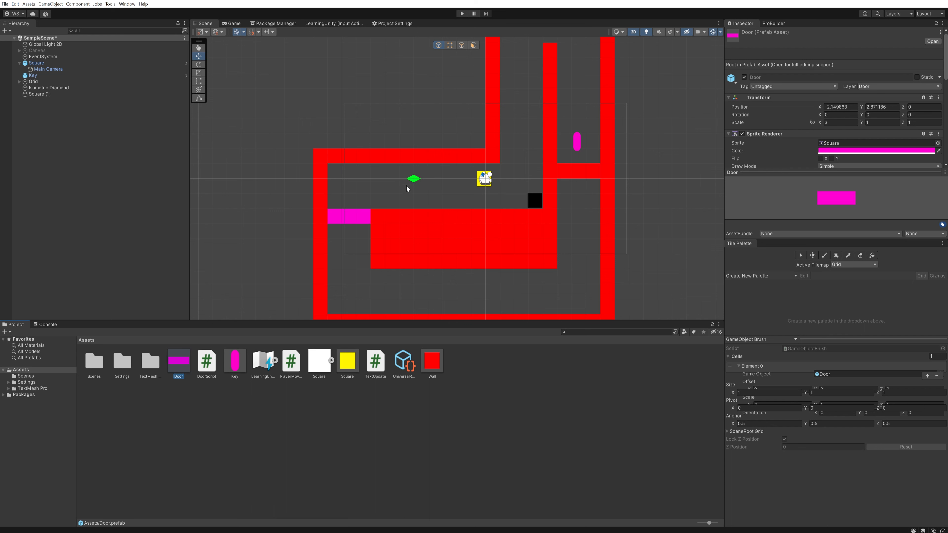
pyautogui.moveTo(433, 366)
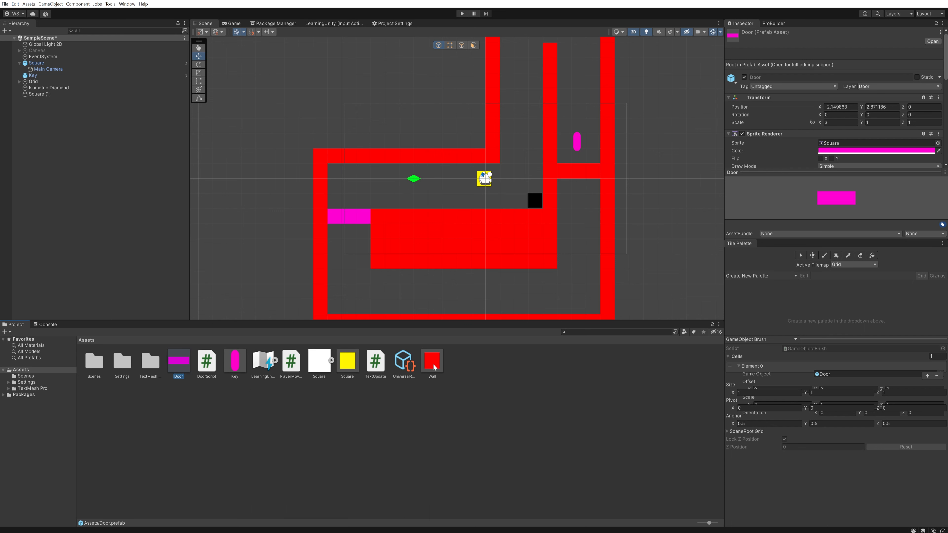
# Recolor the Wall prefab's Sprite Renderer from red to blue and check a maze wall tile
pyautogui.doubleClick(431, 360)
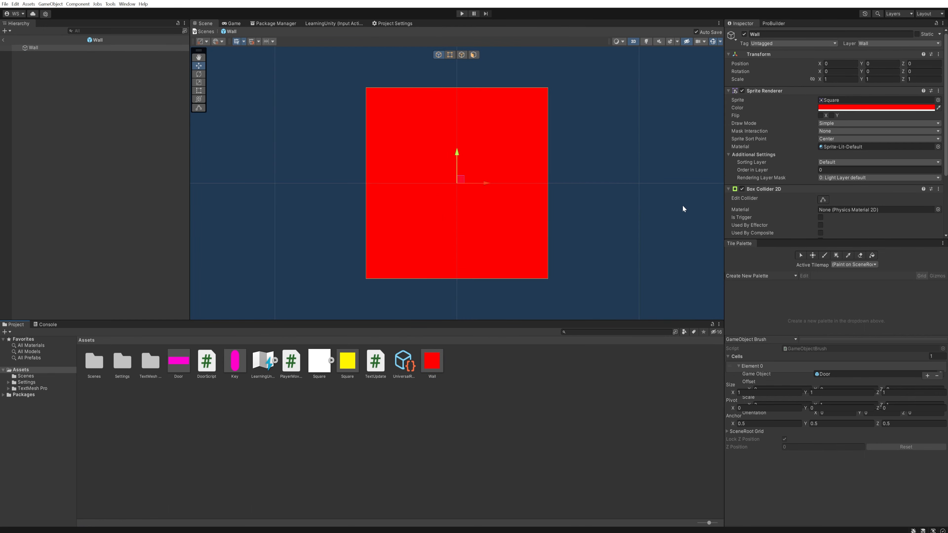
pyautogui.moveTo(482, 138)
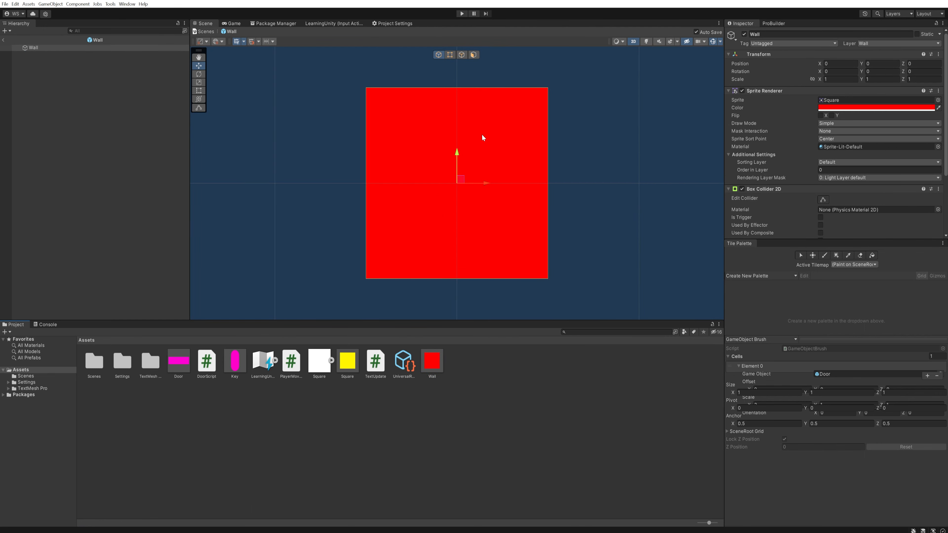
pyautogui.click(877, 108)
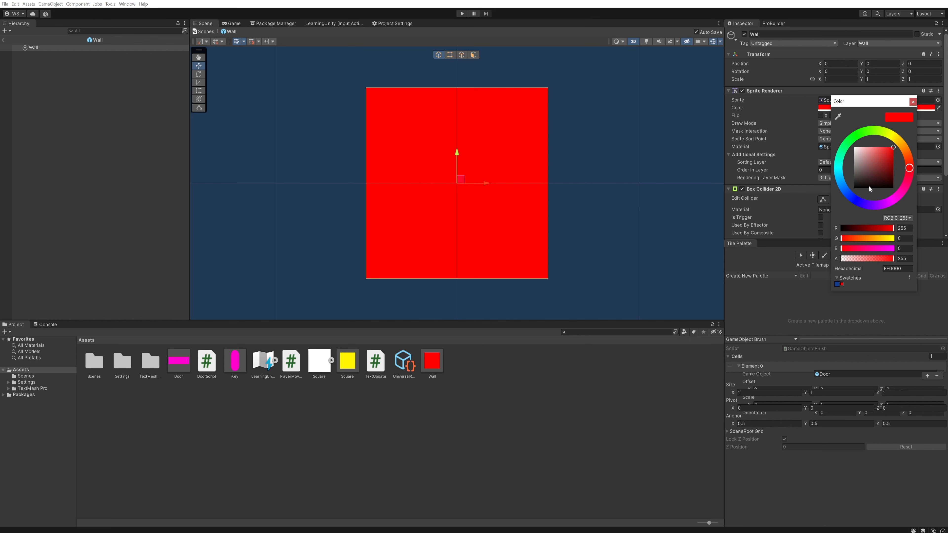
pyautogui.click(855, 200)
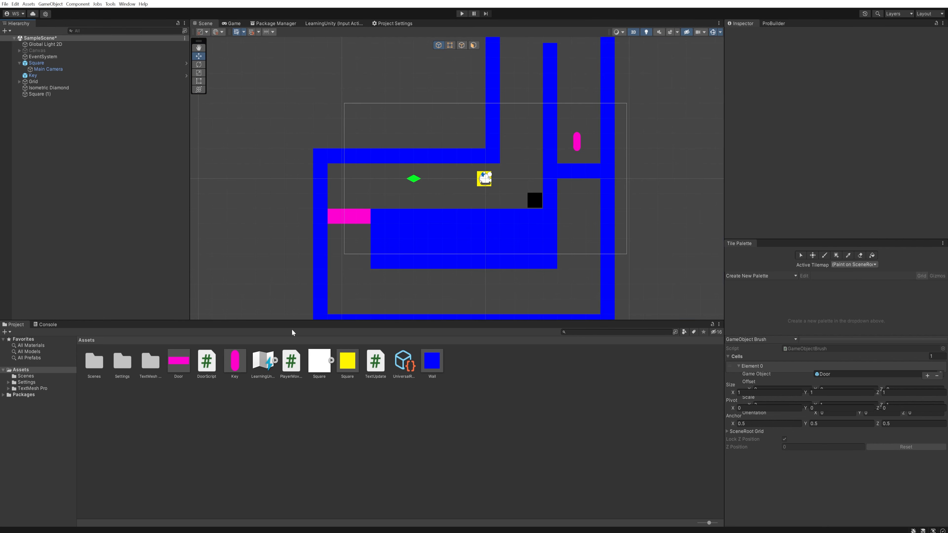
pyautogui.click(521, 231)
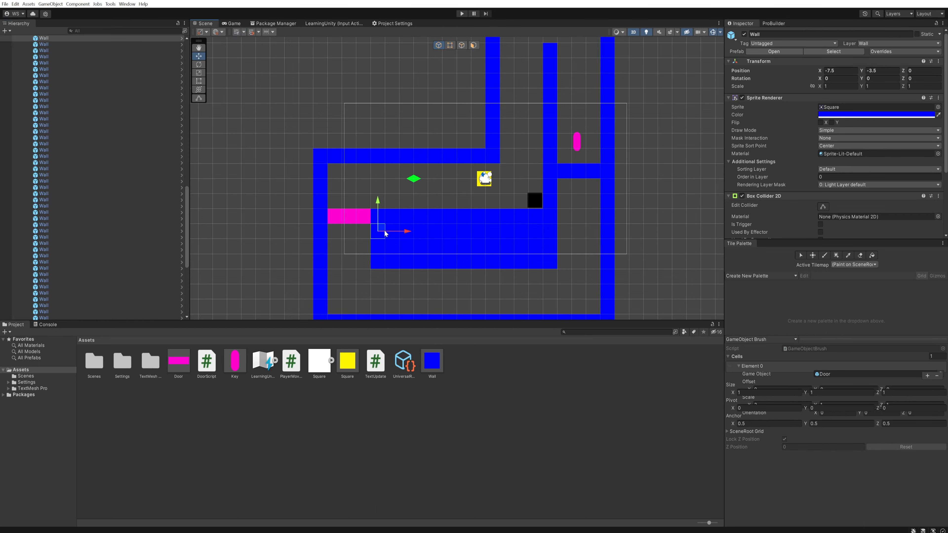
pyautogui.moveTo(448, 252)
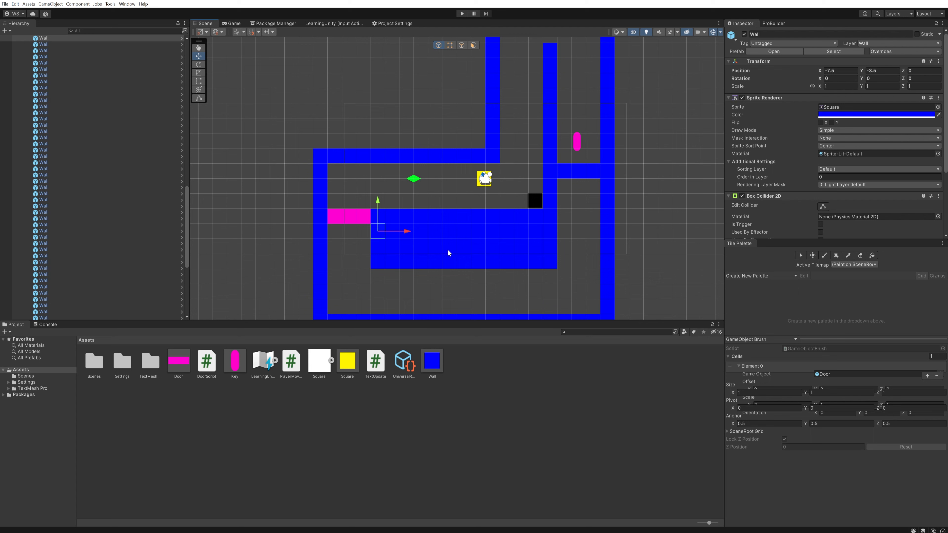
pyautogui.moveTo(553, 188)
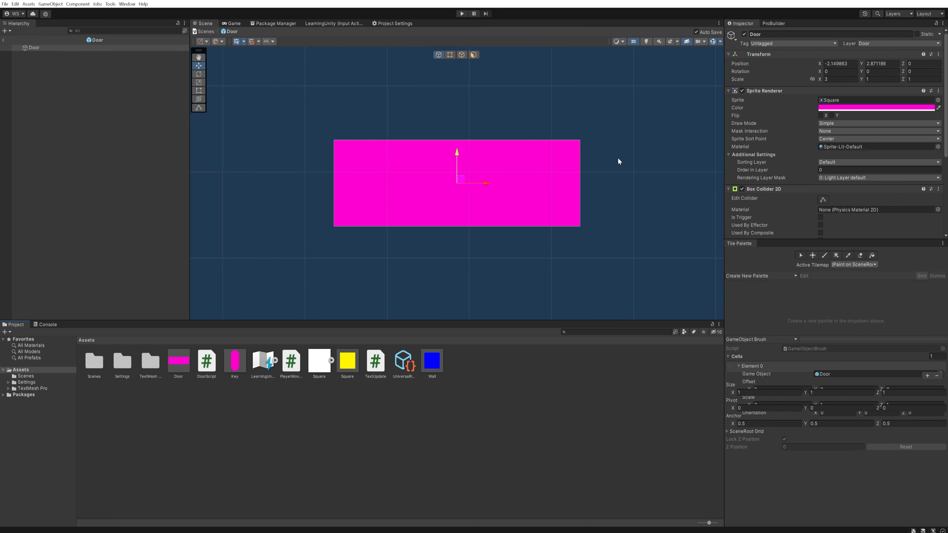
pyautogui.moveTo(351, 172)
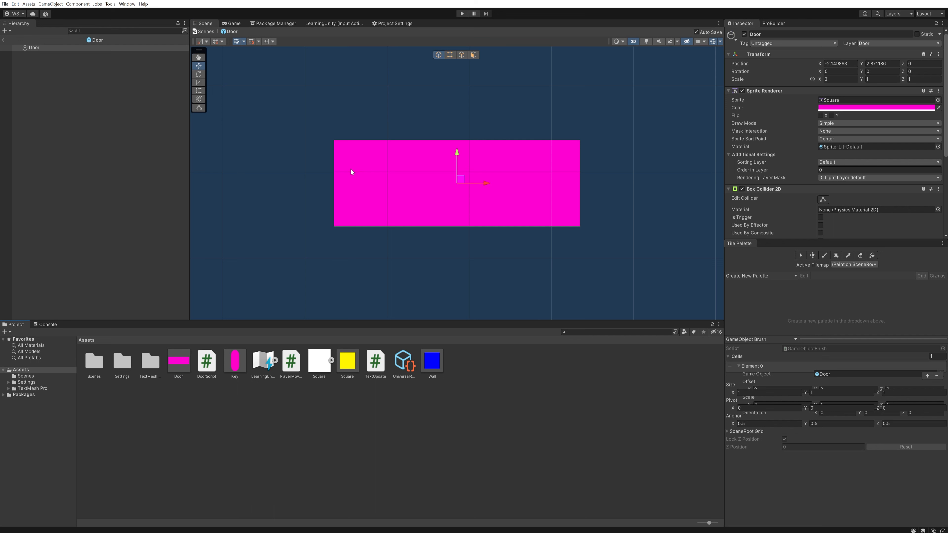
pyautogui.moveTo(882, 119)
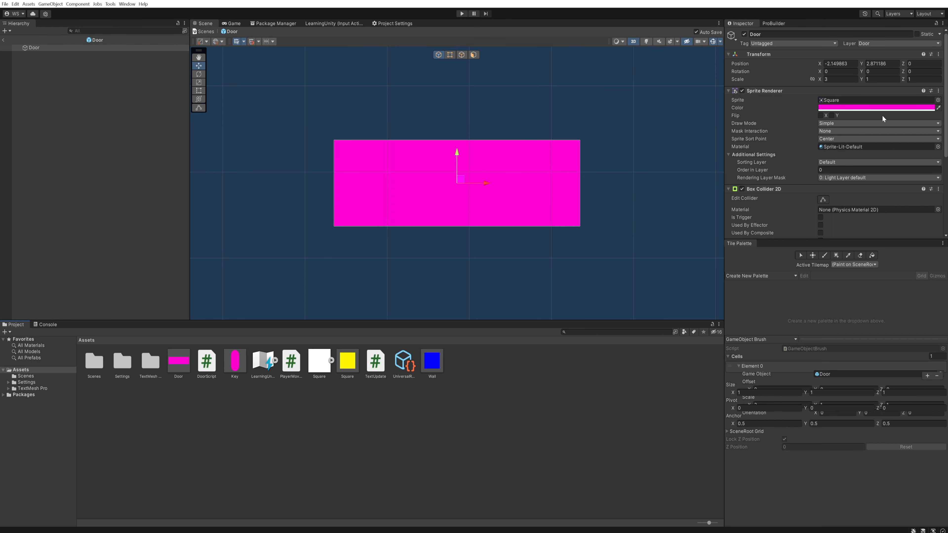
# Recolor the Door prefab's Sprite Renderer from magenta to brown
pyautogui.click(876, 107)
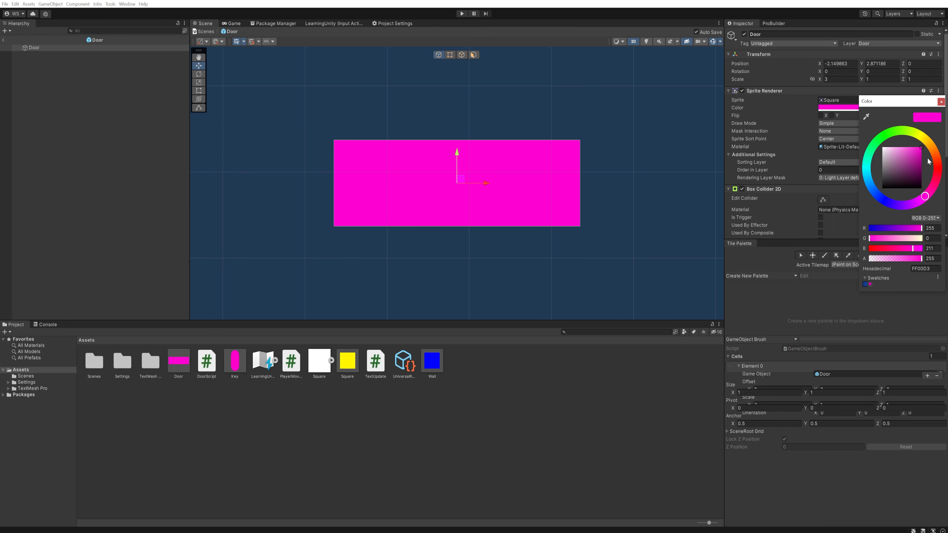
pyautogui.click(899, 162)
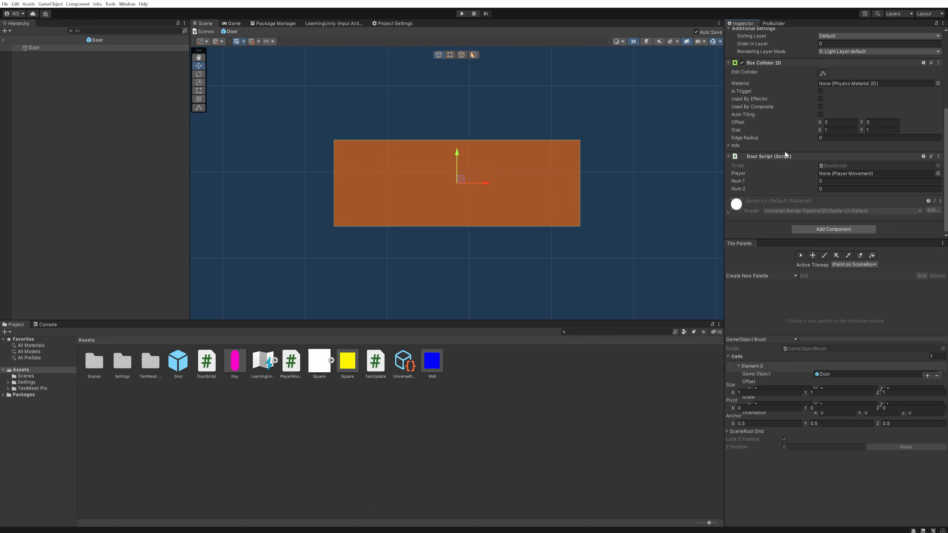
pyautogui.moveTo(760, 192)
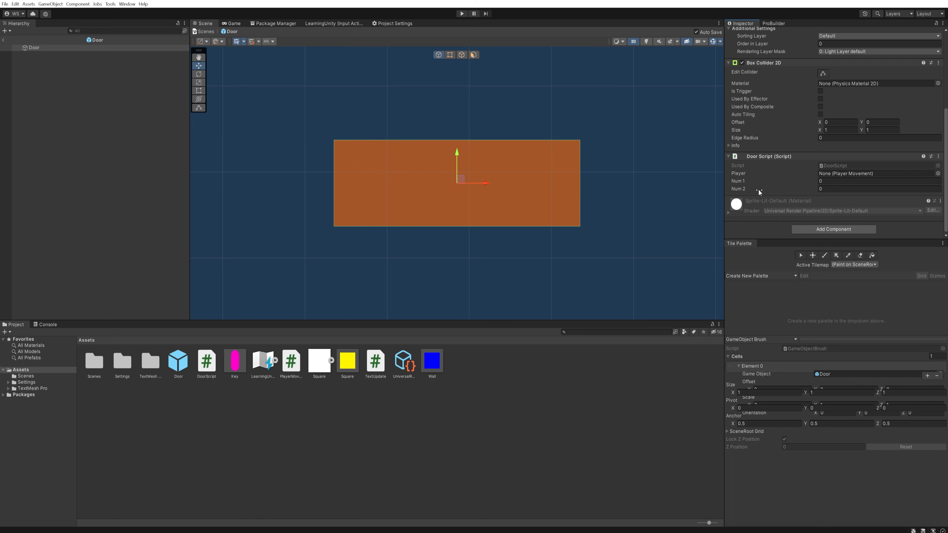